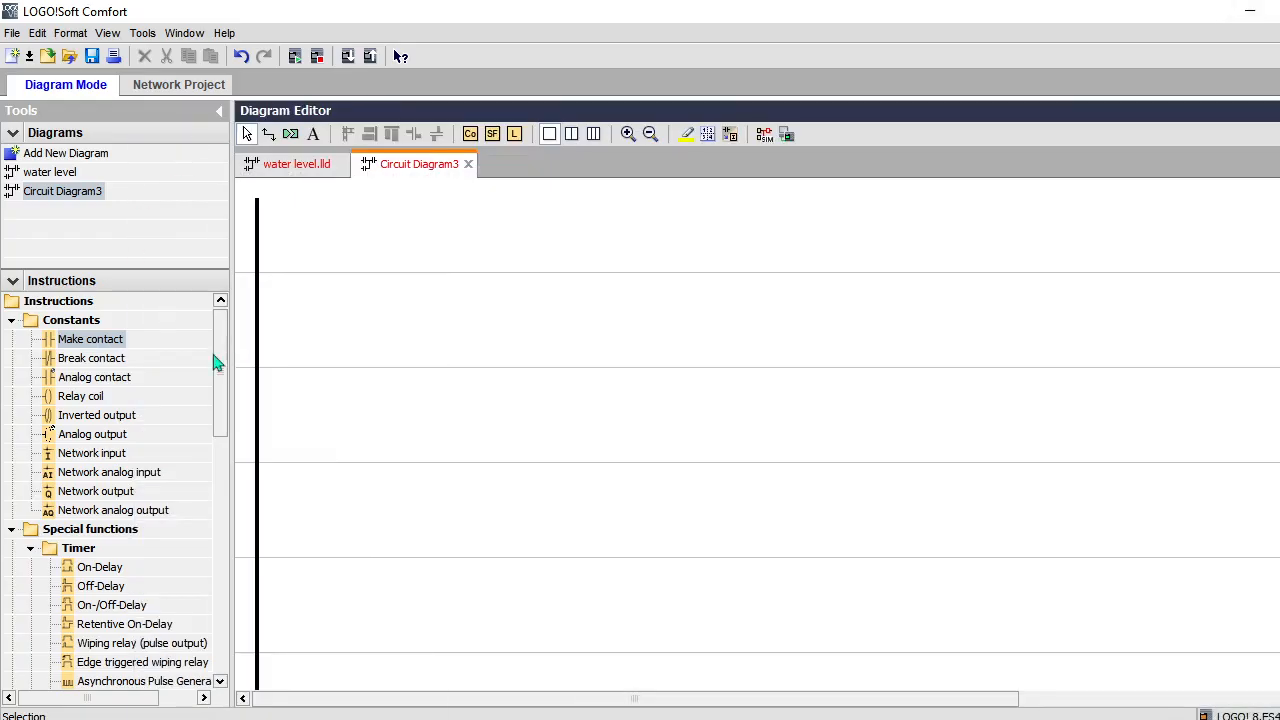
Place a Make contact on the first rung assigned to input I1
click(90, 338)
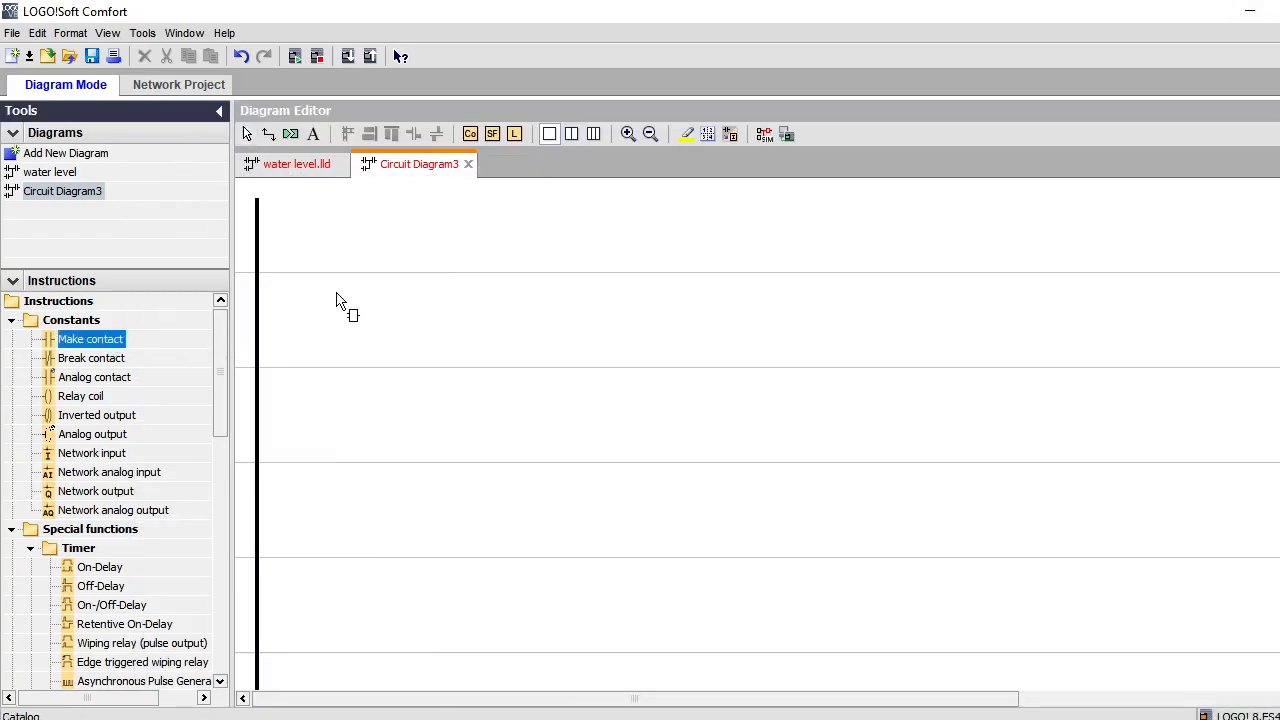
click(348, 302)
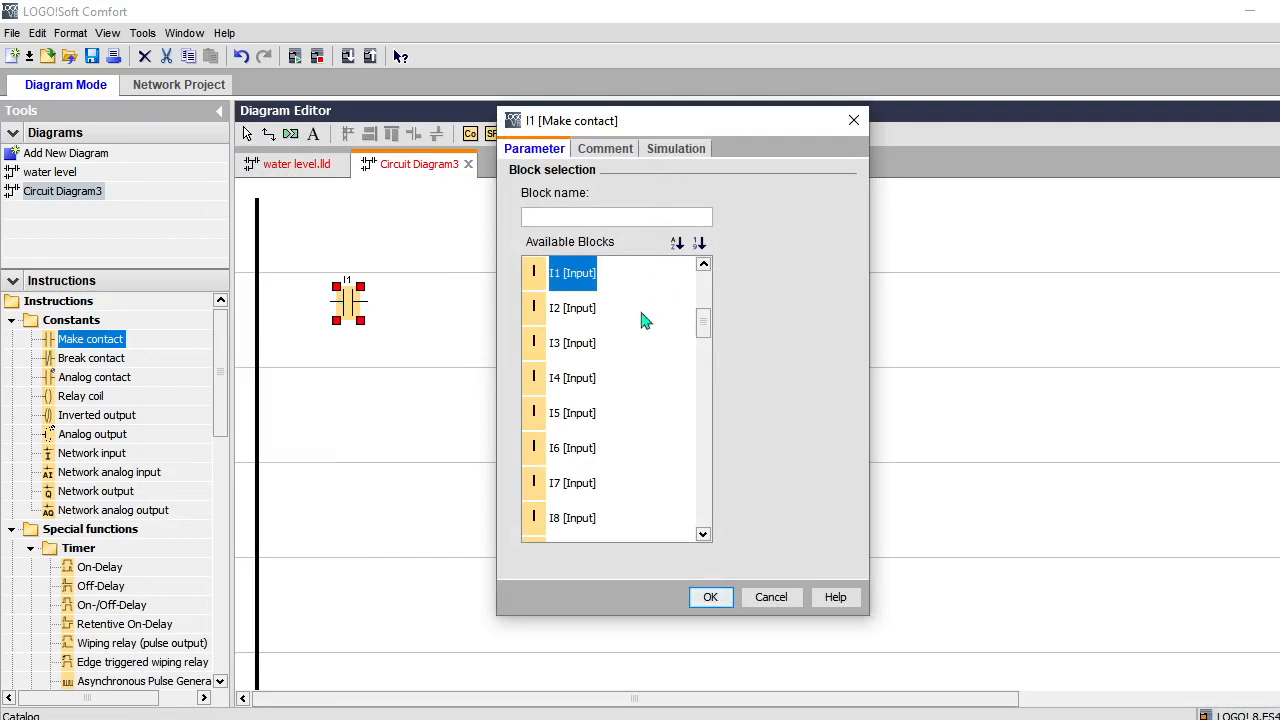
click(710, 596)
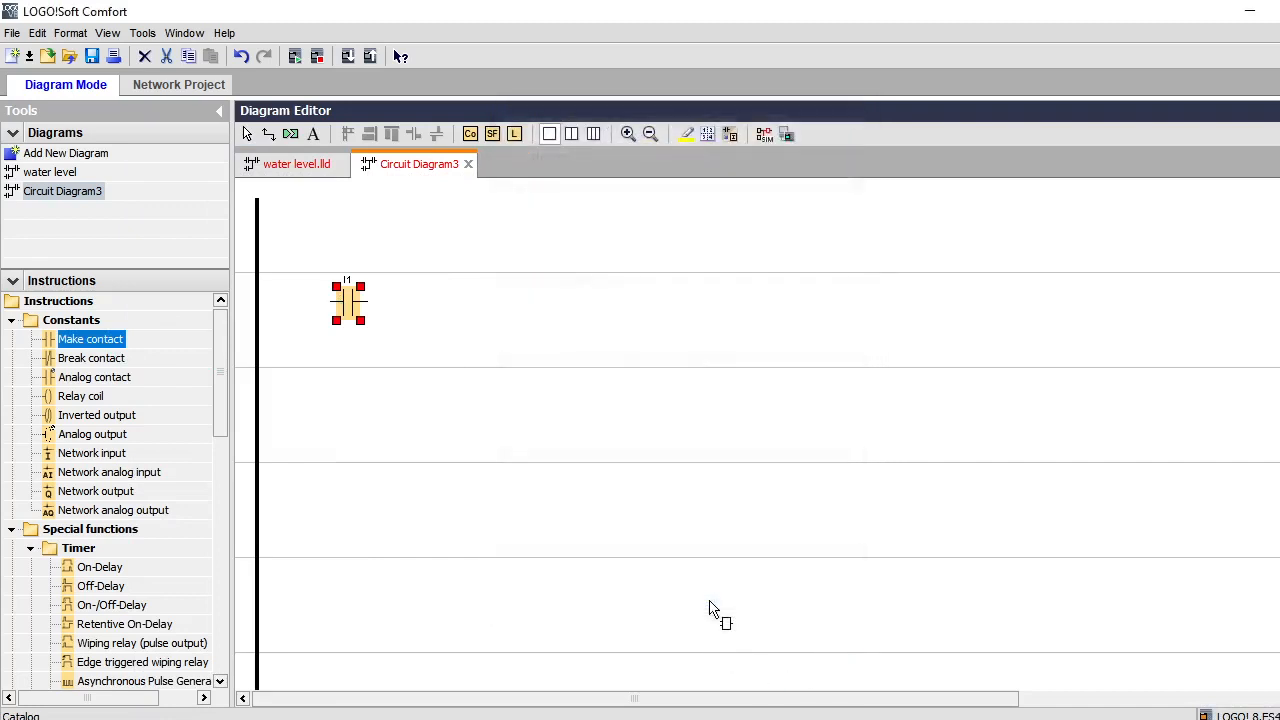
Add a Mathematic instruction block after I1 and a Message texts block on the next rung
scroll(down, 3)
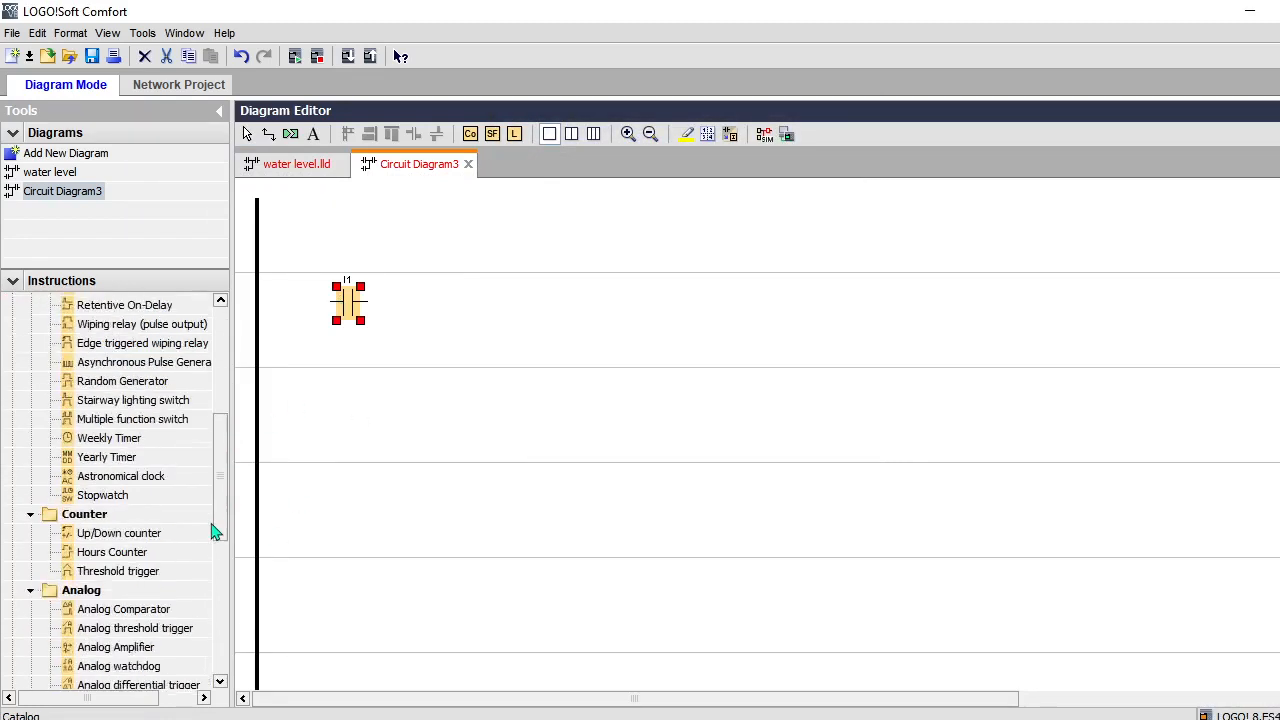
scroll(down, 3)
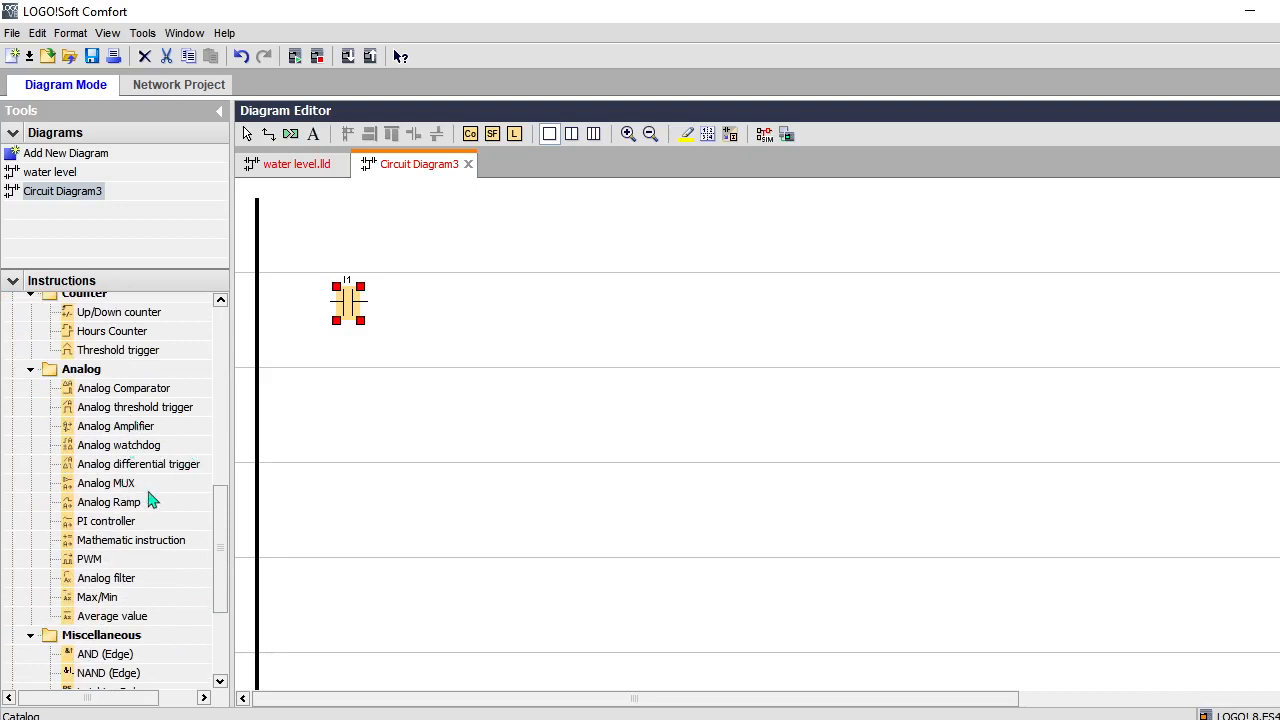
click(132, 540)
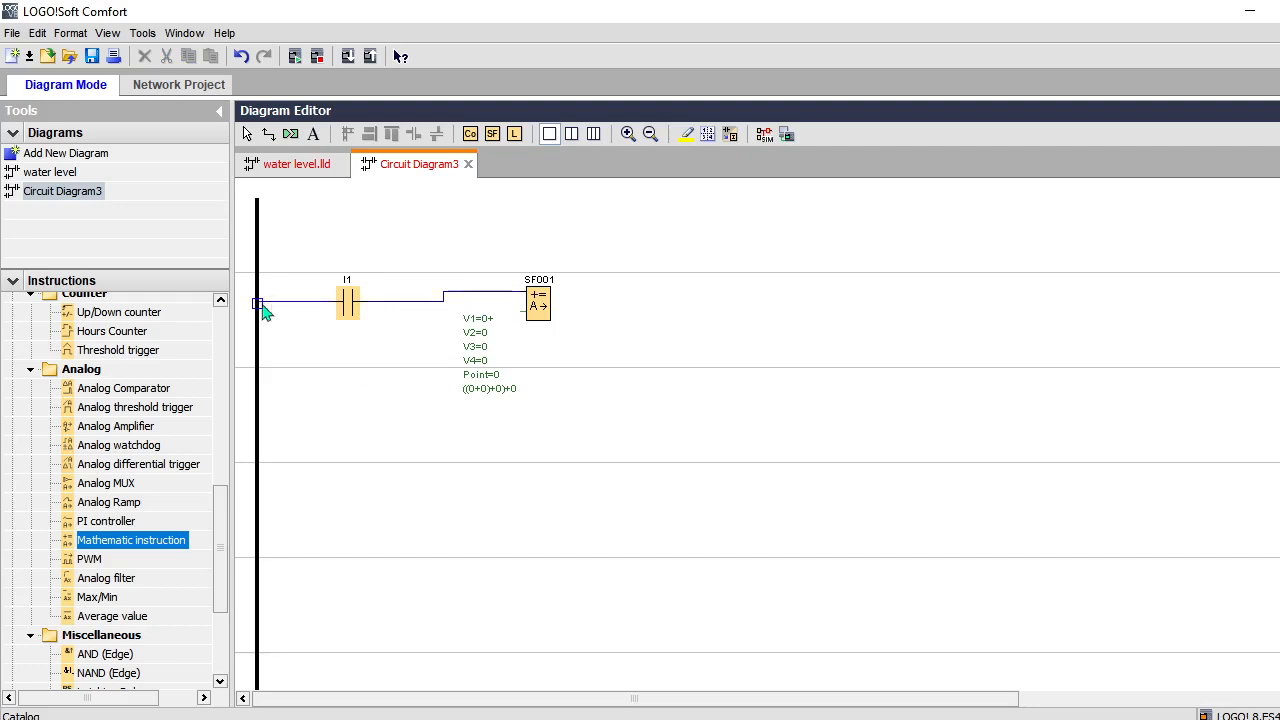
scroll(down, 3)
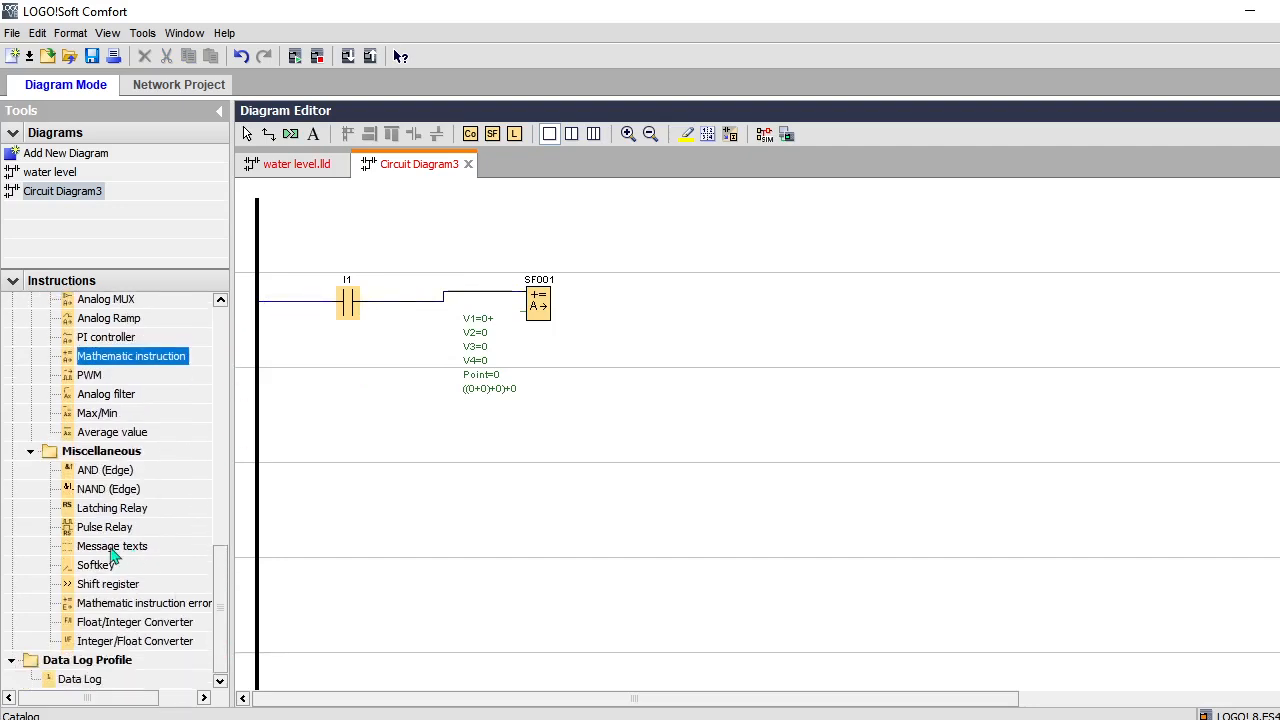
click(112, 544)
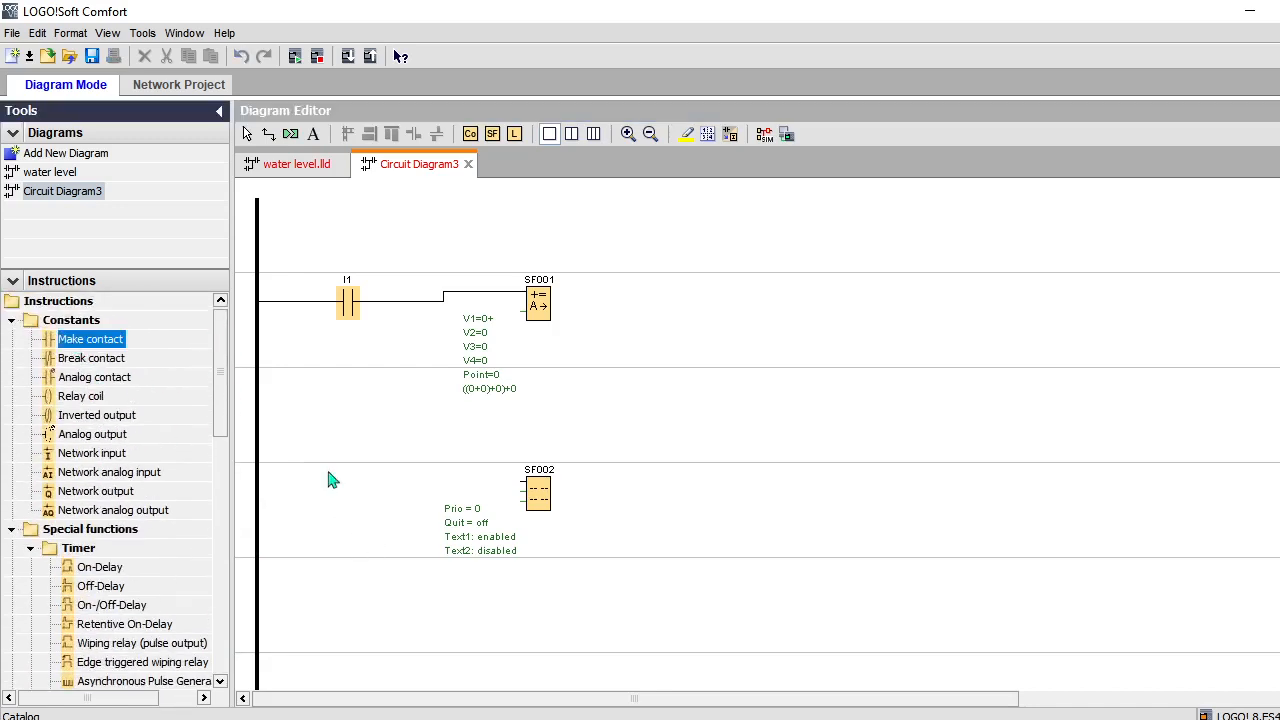
Wire a High constant contact into the En input of Message texts SF002
click(92, 340)
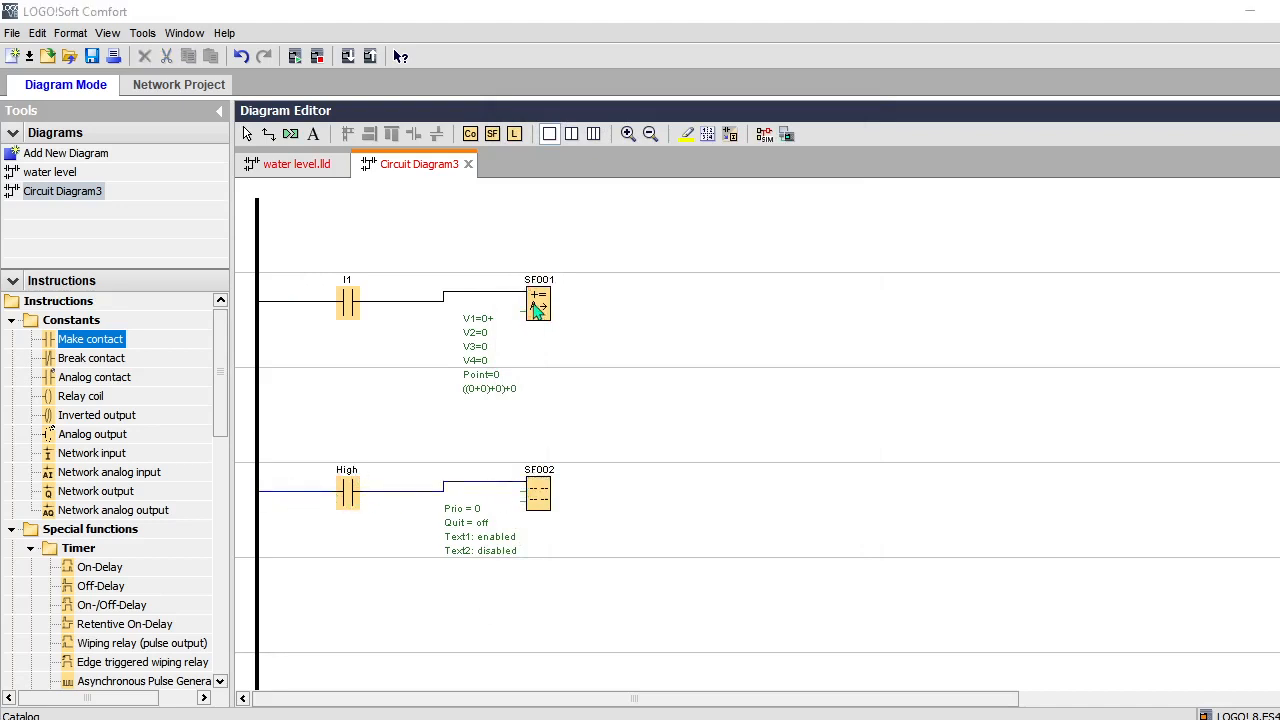
Set SF001 to V1 = 10 and V2 = 5 with + operators, formula (10+5)+0+0
double_click(538, 300)
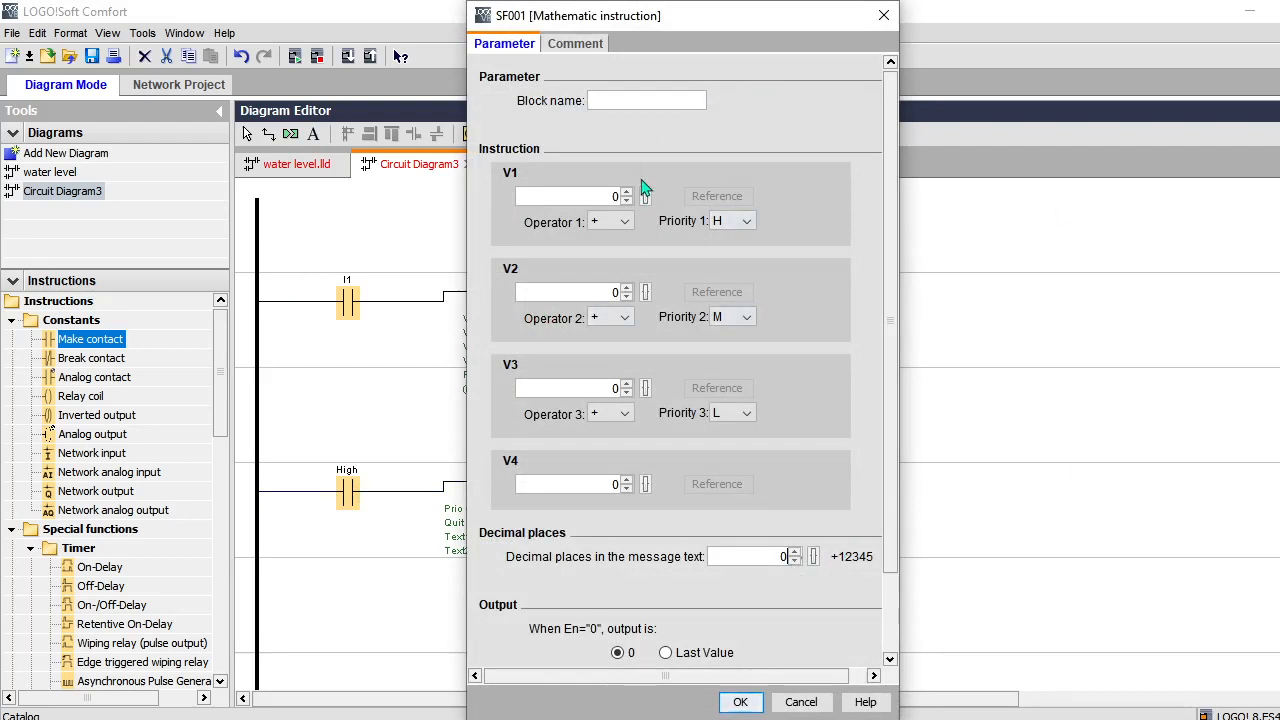
text(10)
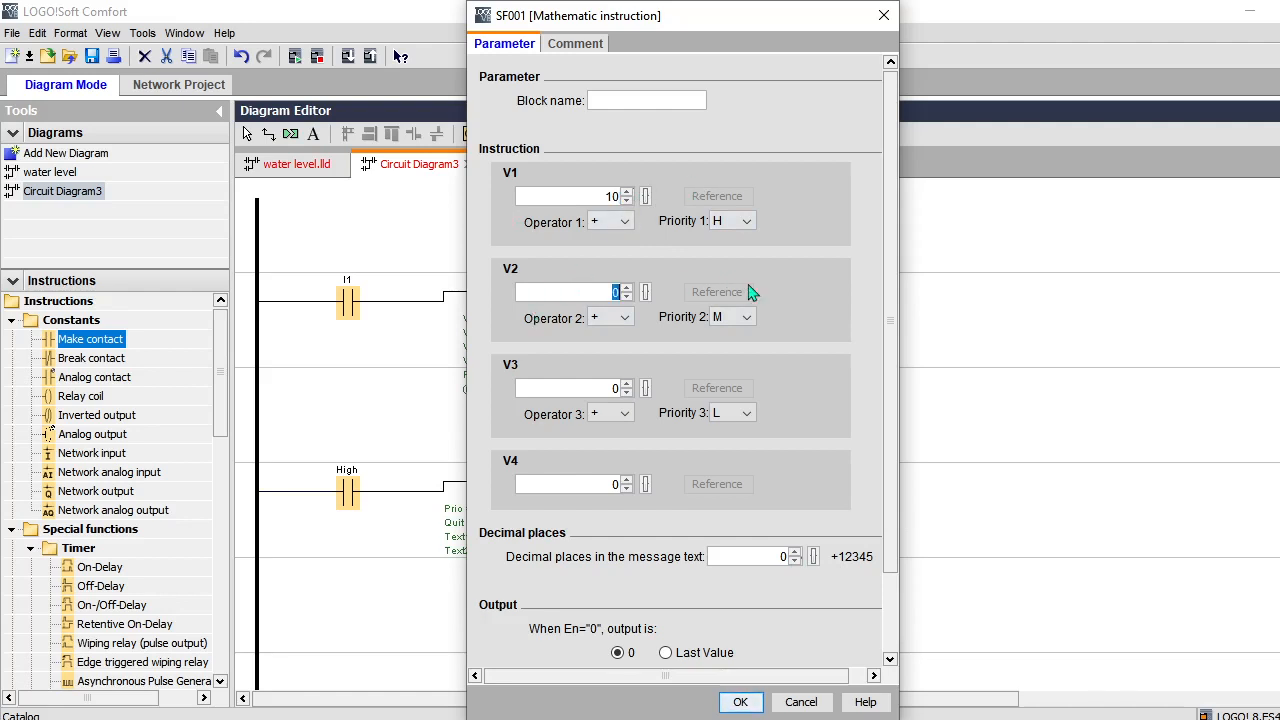
text(5)
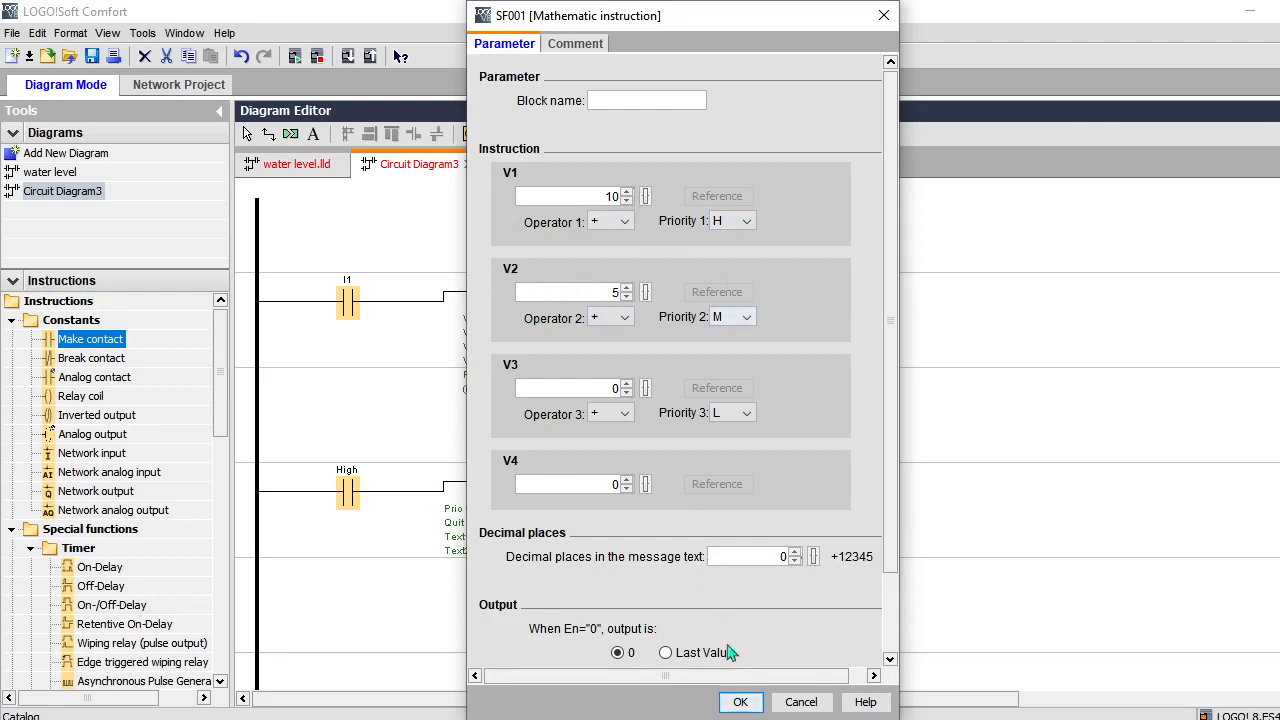
click(740, 700)
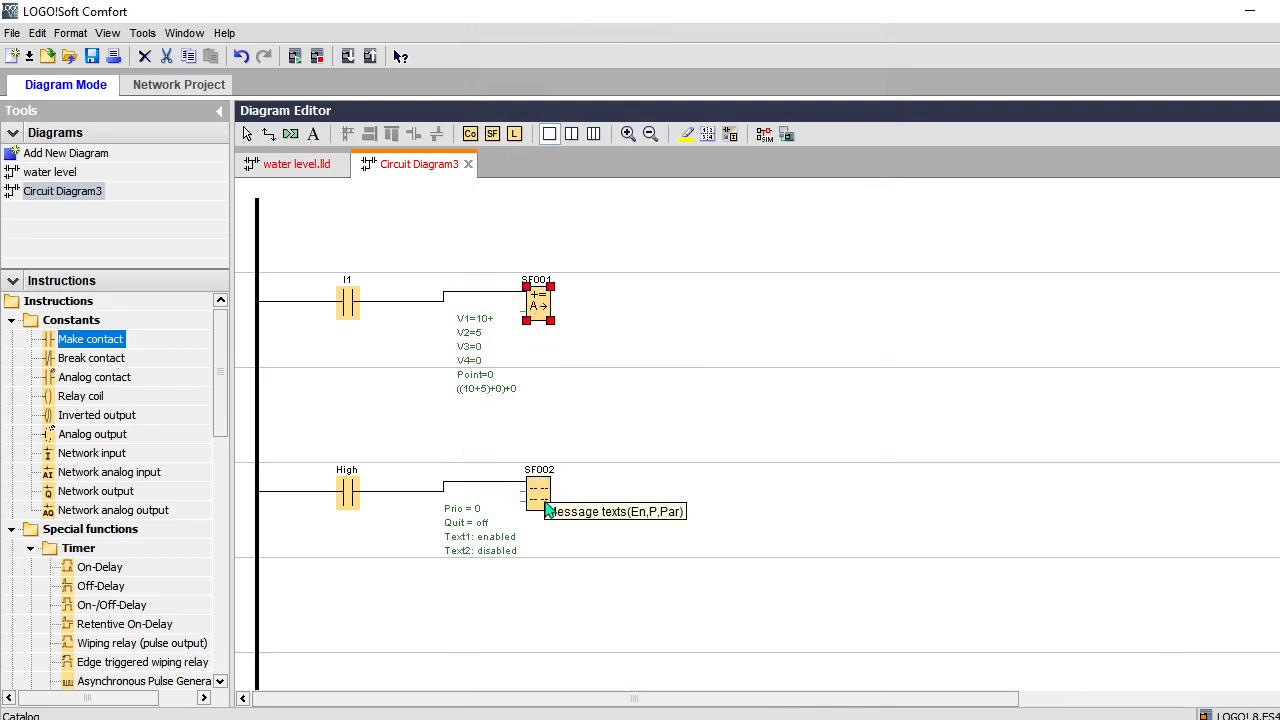
Compose SF002's message with SF001's V1 and V2 values and a 'result:' line carrying its output
double_click(538, 490)
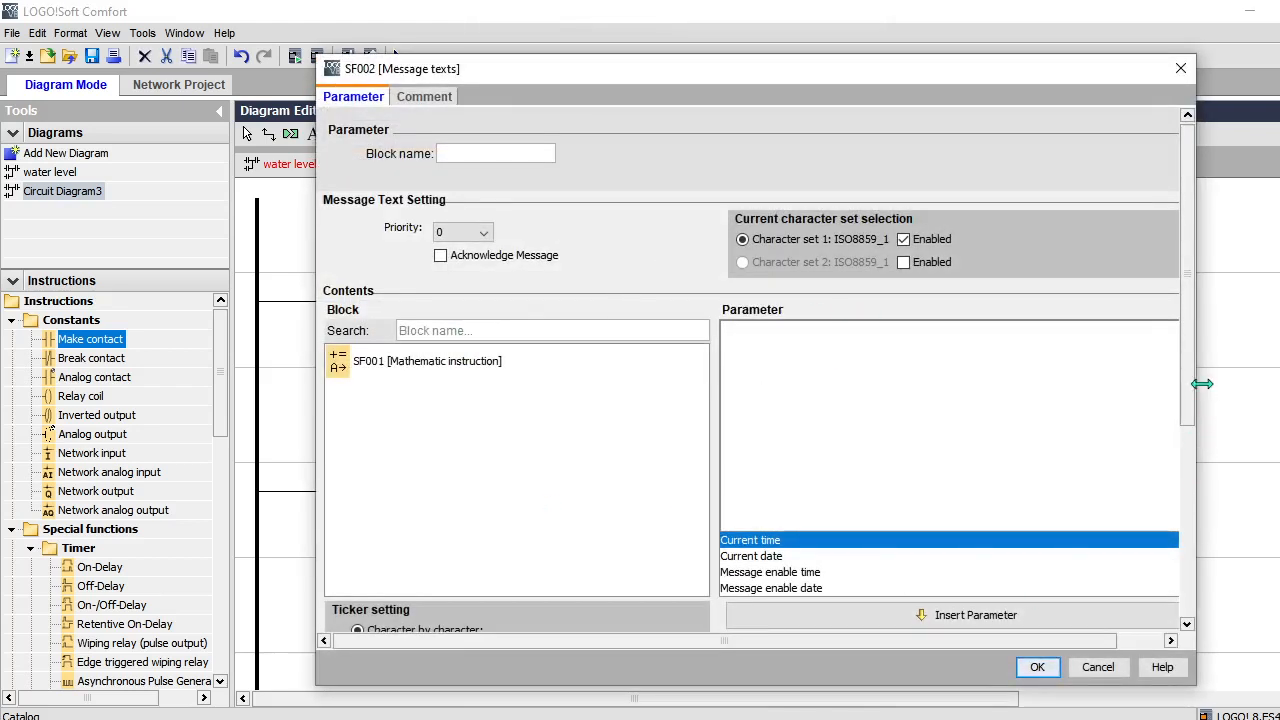
scroll(down, 3)
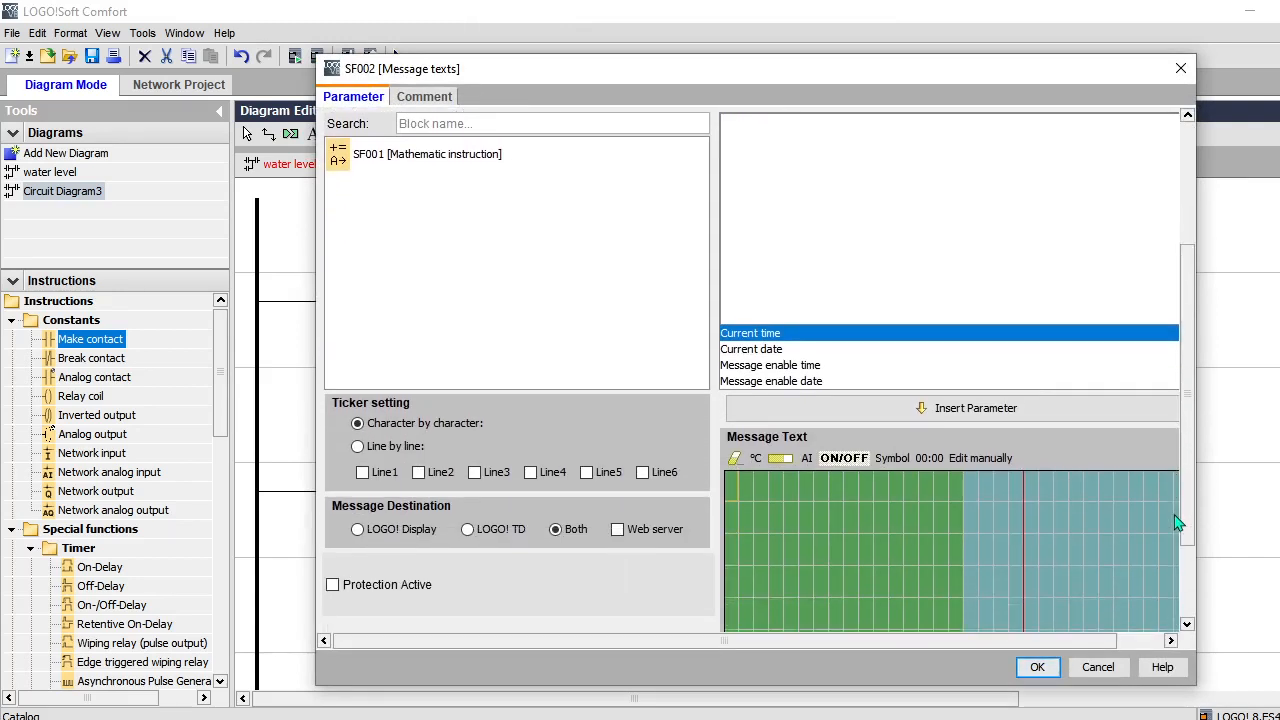
click(428, 154)
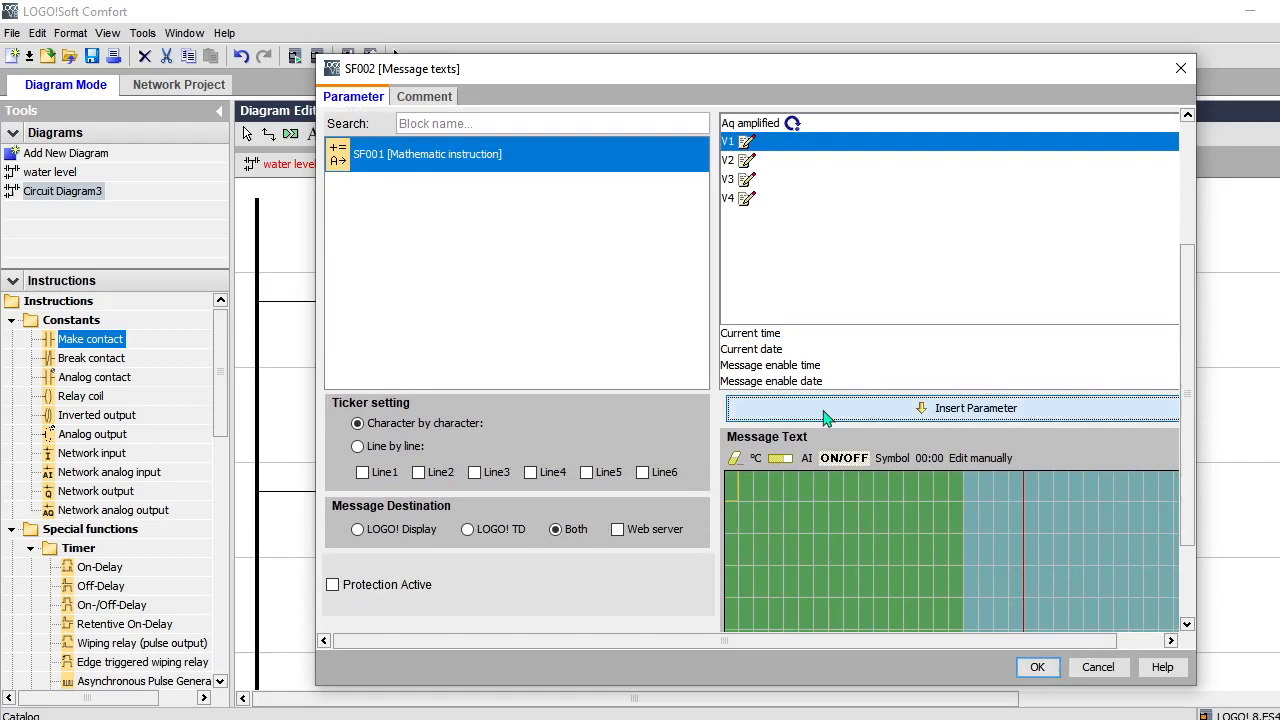
click(952, 408)
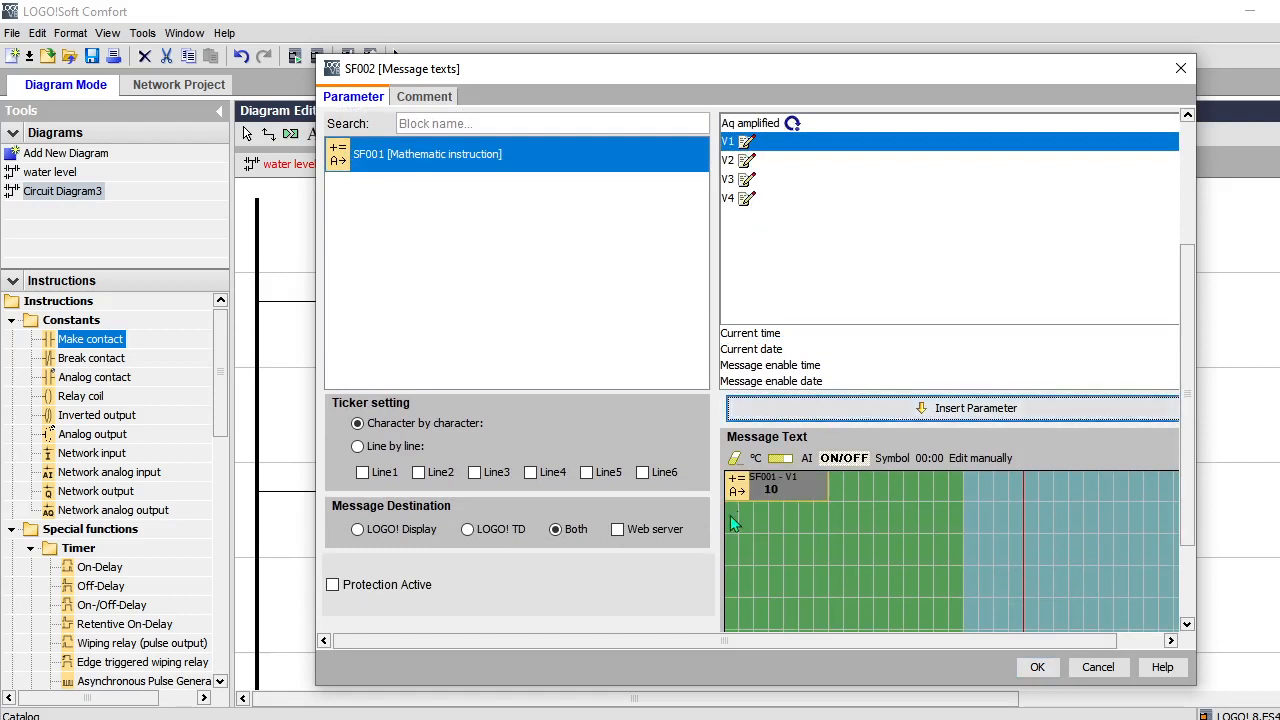
click(730, 160)
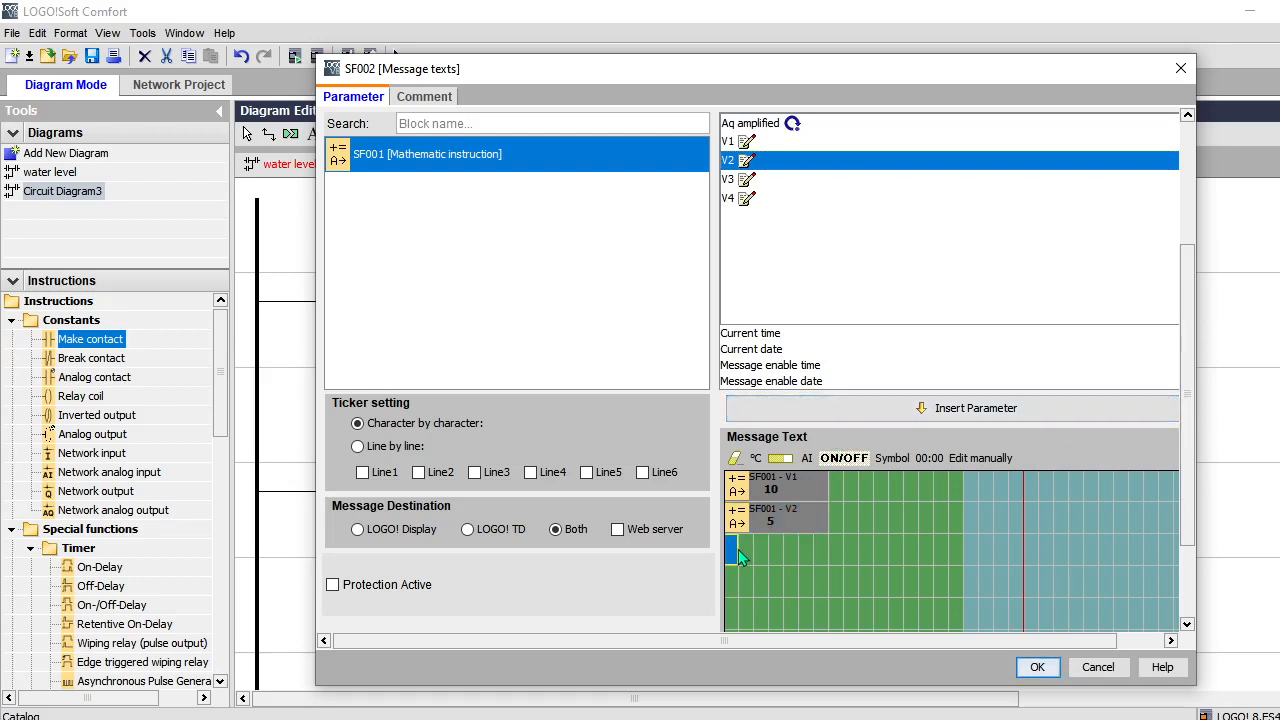
text(result:)
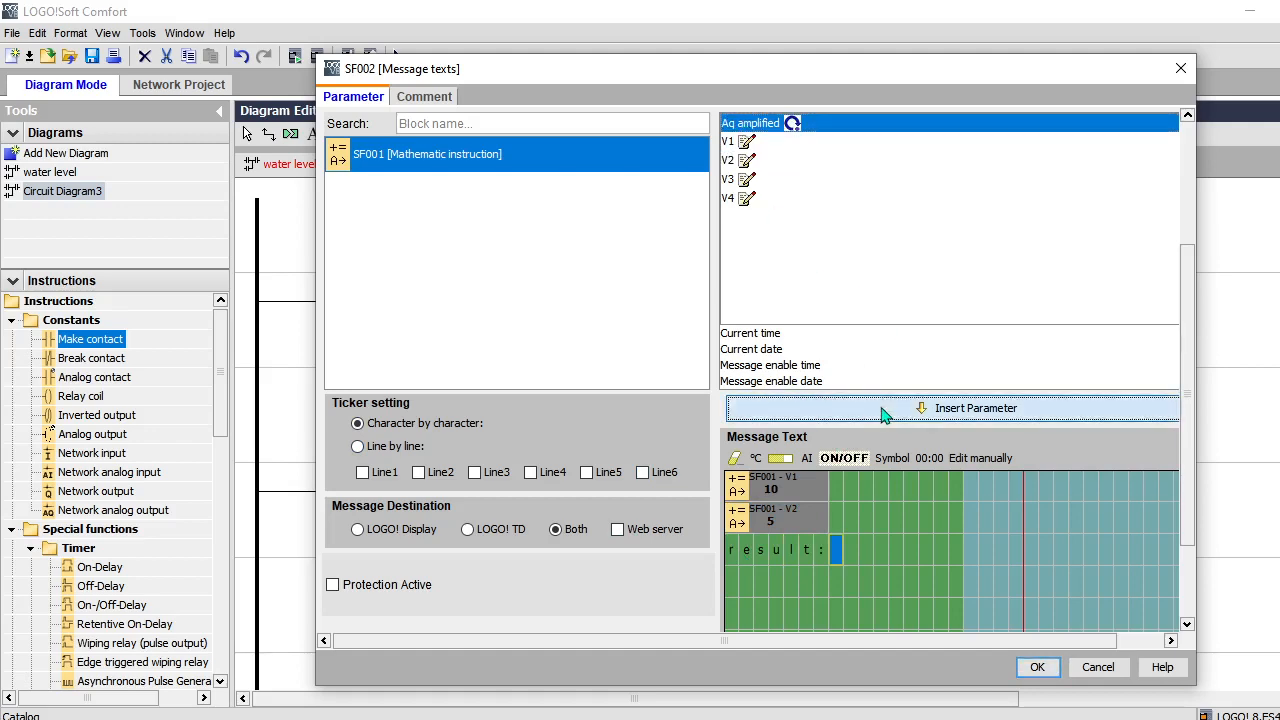
click(1036, 668)
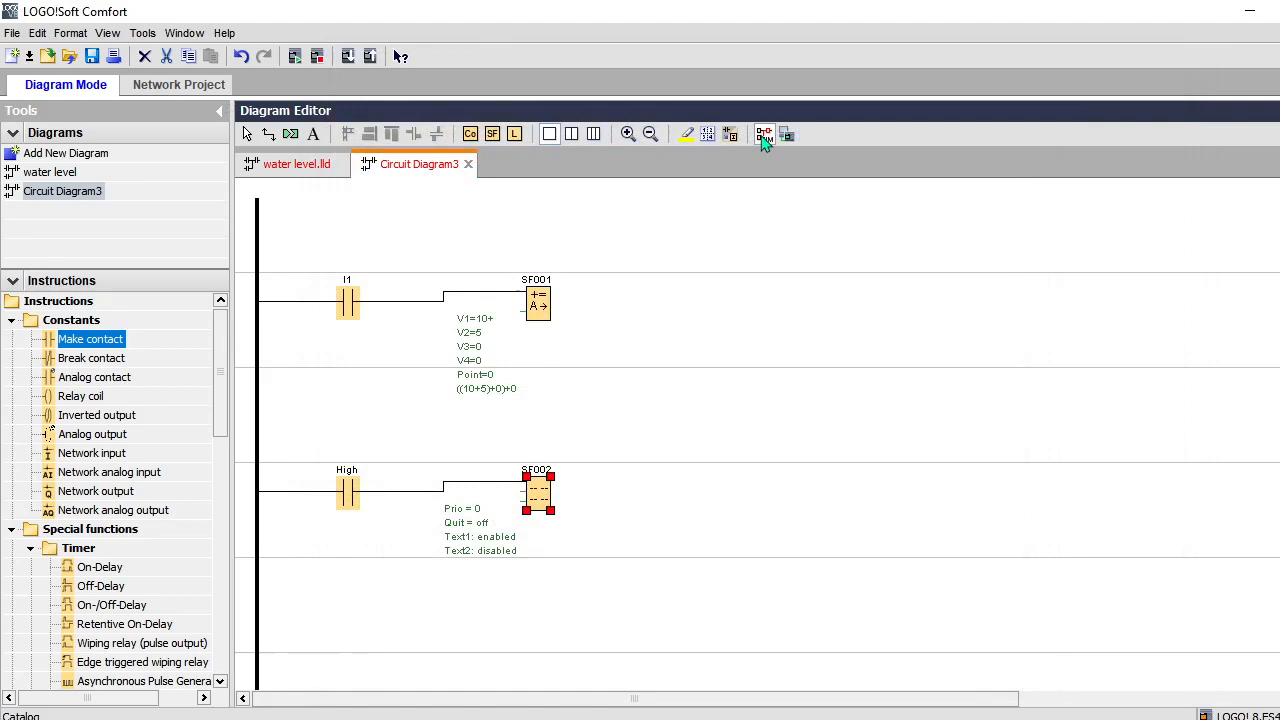
Run the simulation and toggle I1 so SF001 outputs 15 on the message display
click(764, 134)
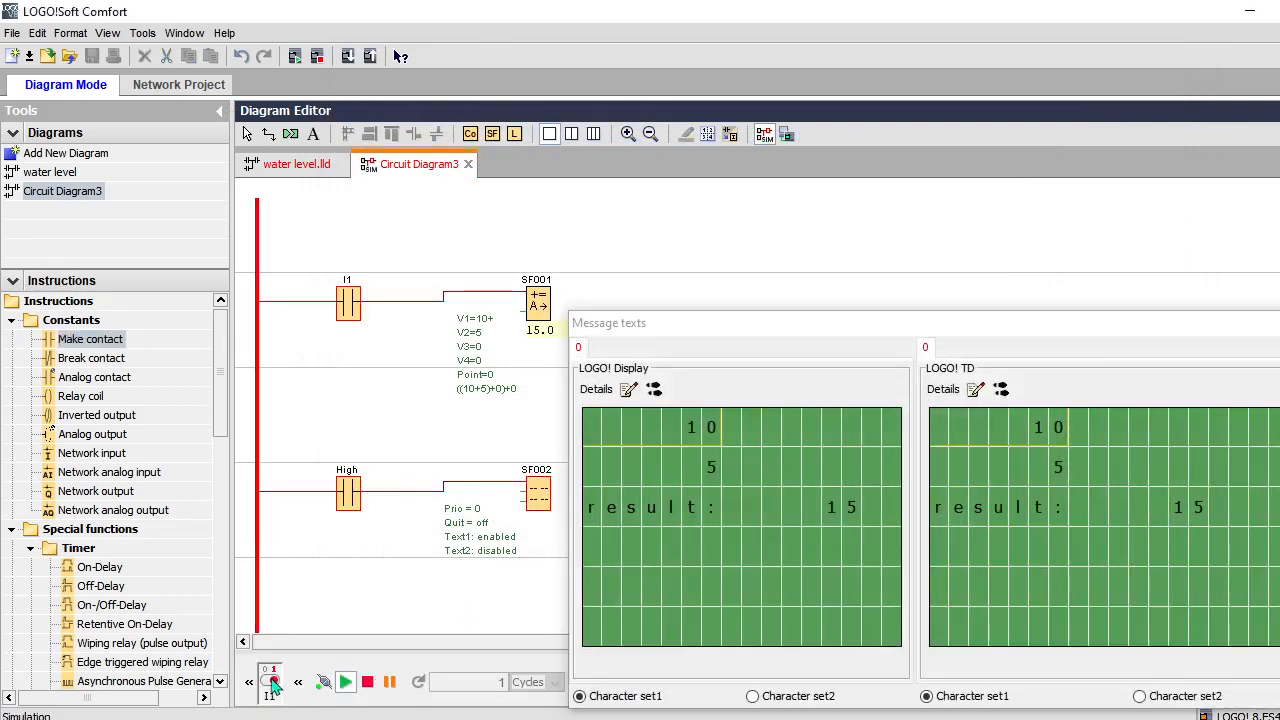
click(344, 682)
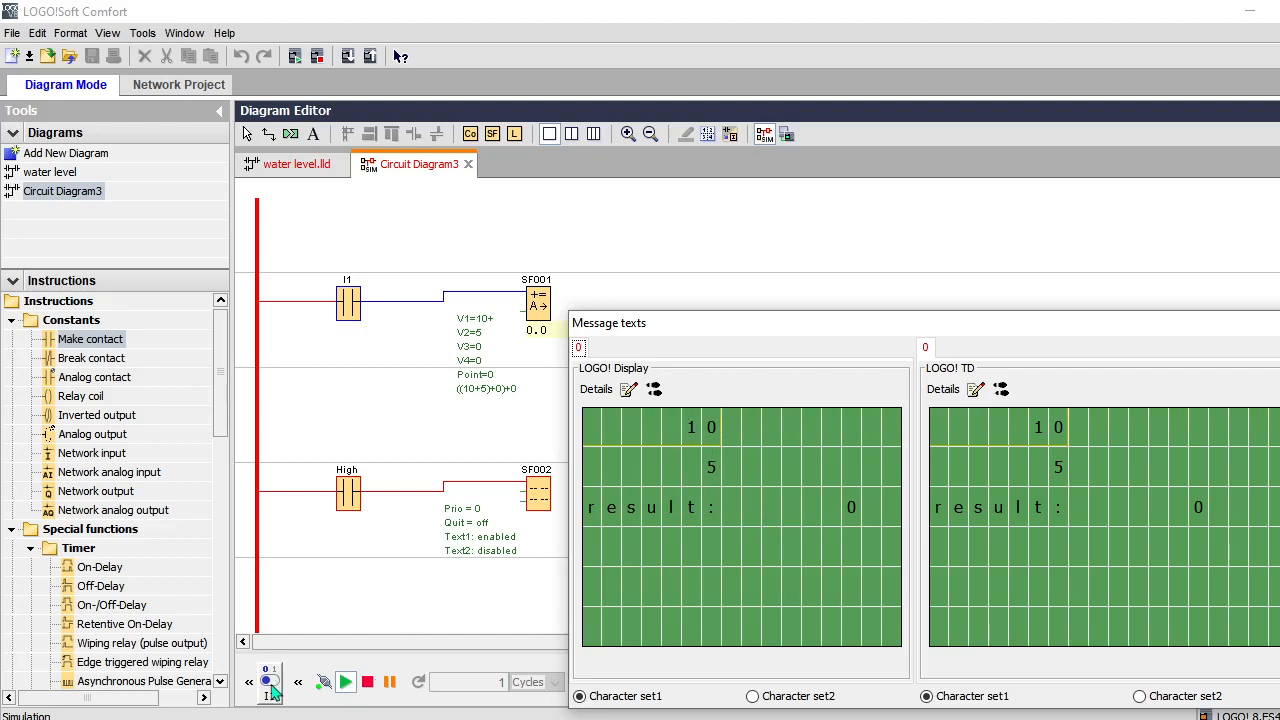
click(272, 680)
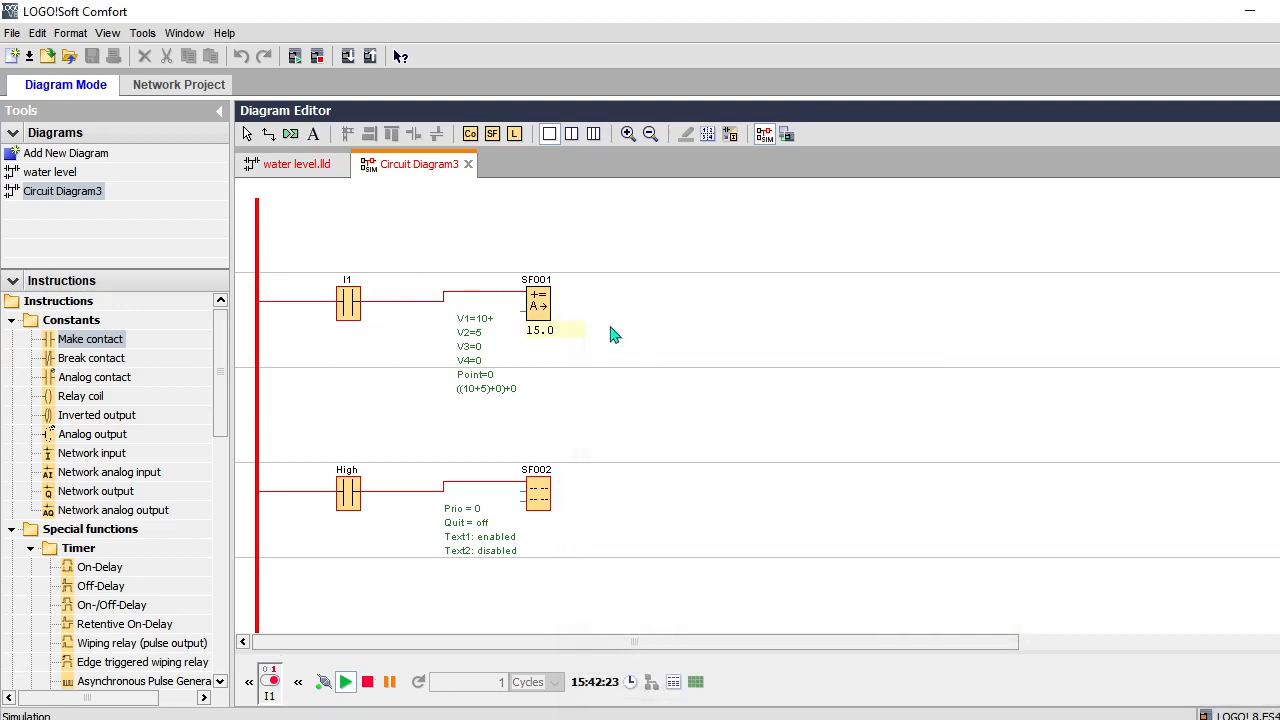
Set SF001's Operator 1 to '-' so the display reads 10, 5 and the subtraction result
double_click(538, 302)
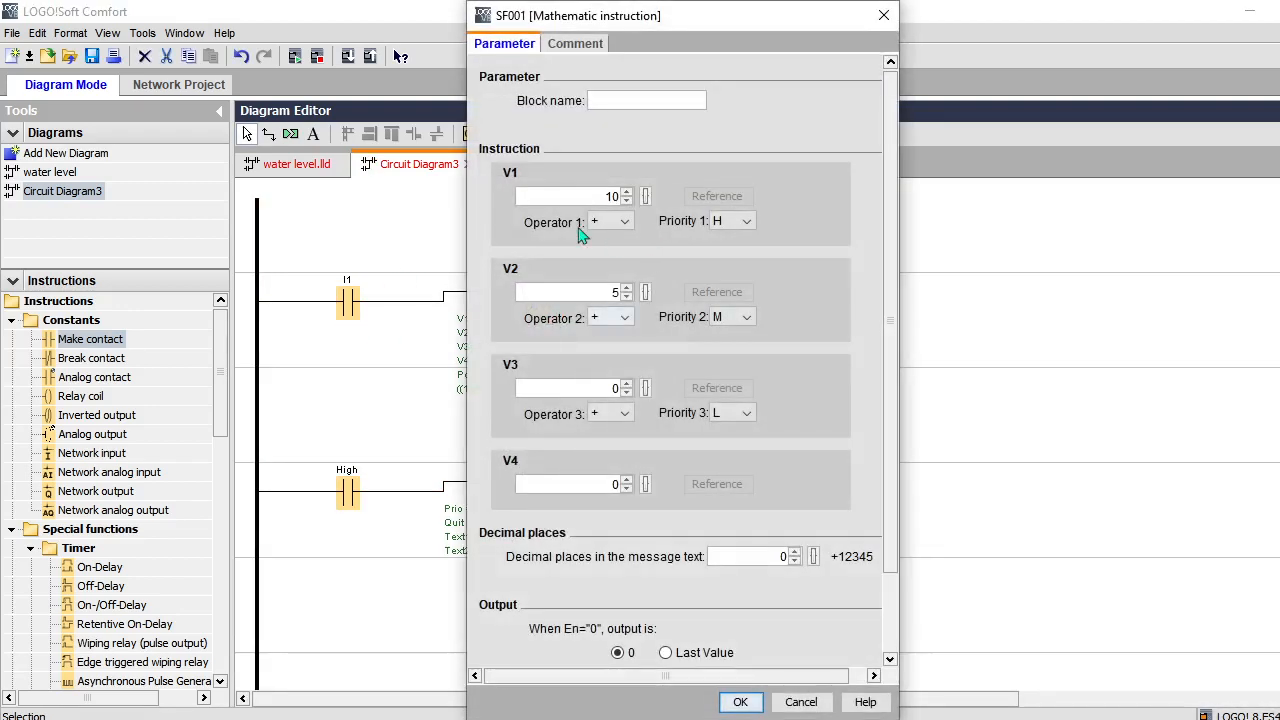
click(626, 220)
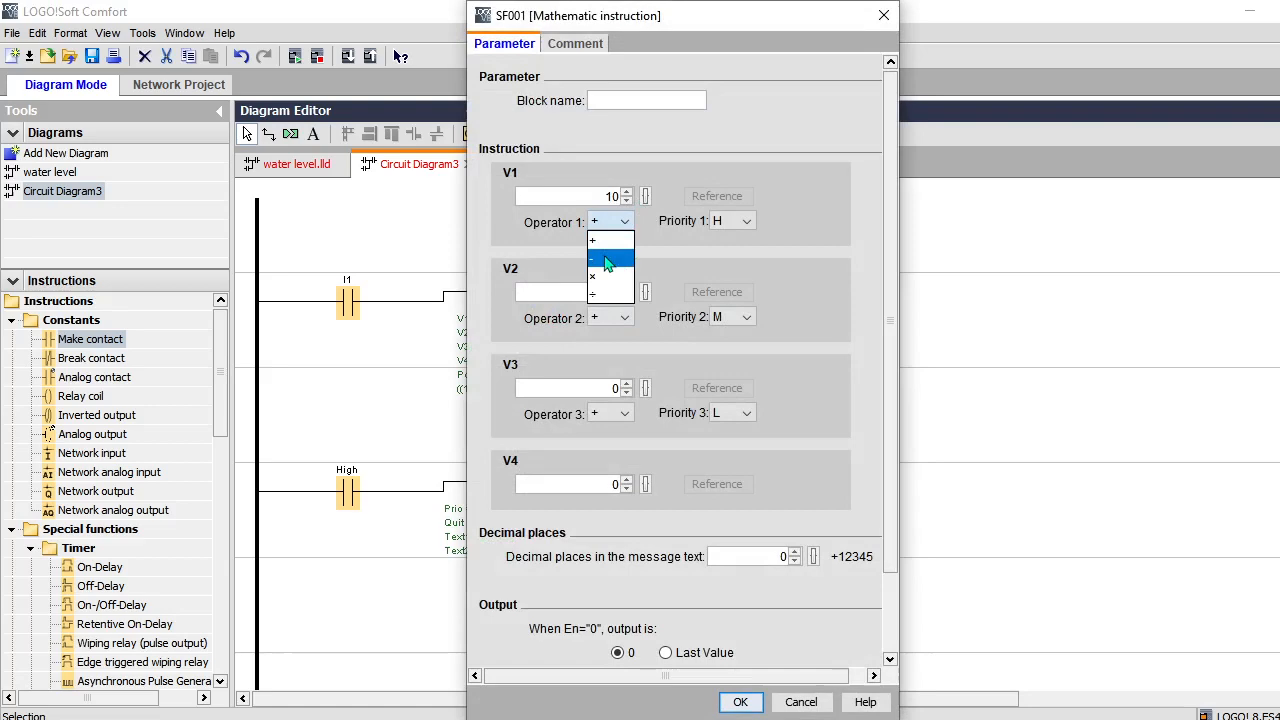
click(604, 258)
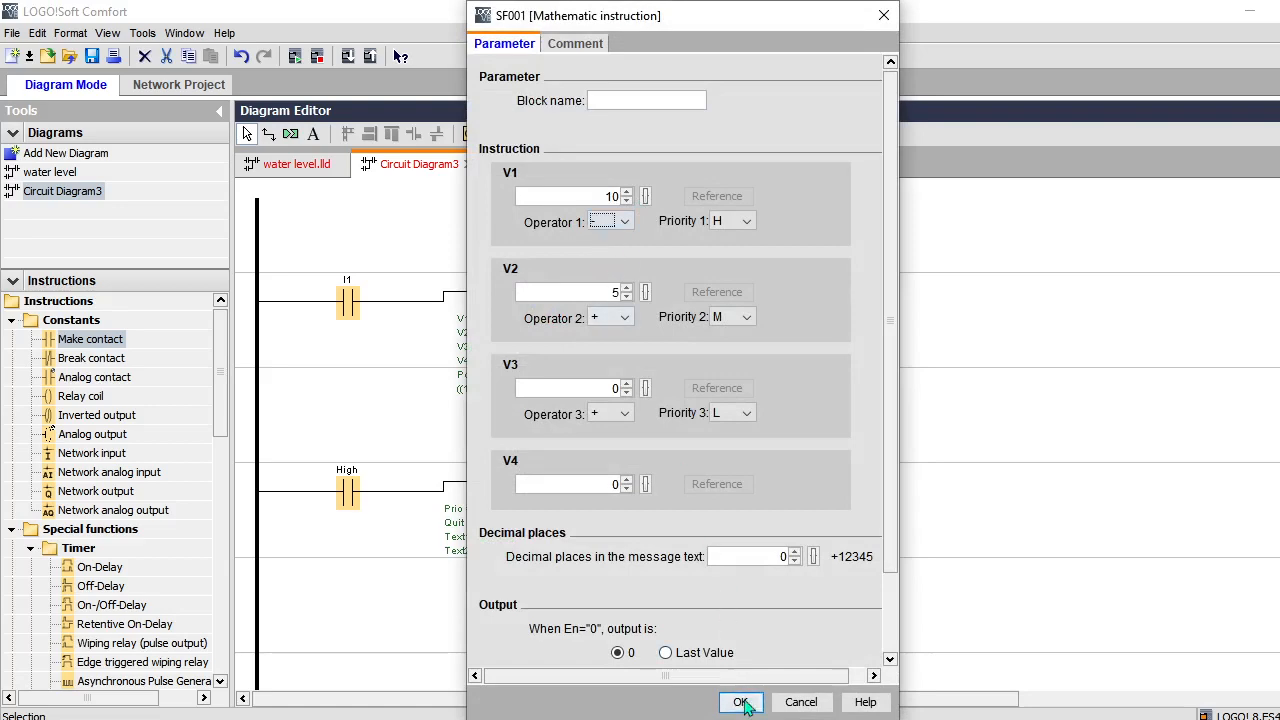
click(740, 700)
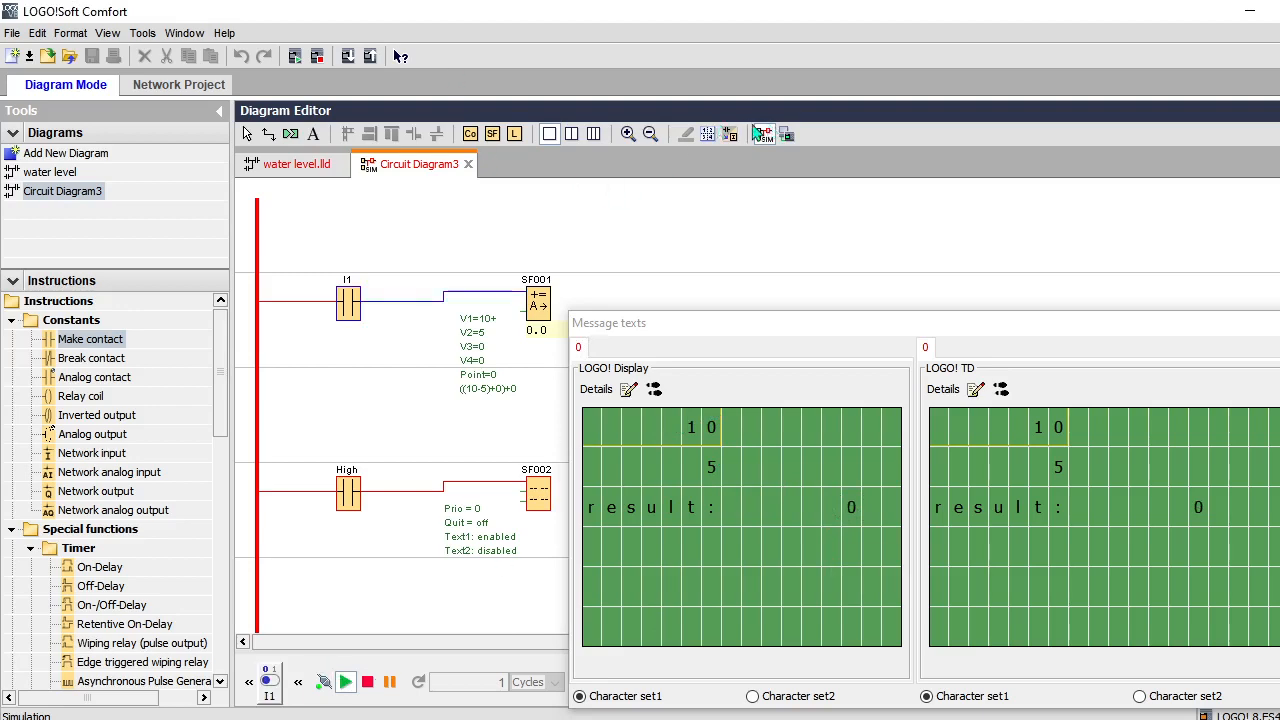
Set SF001's Operator 1 to '*', giving formula ((10*5)+0)+0, and simulate it
double_click(536, 304)
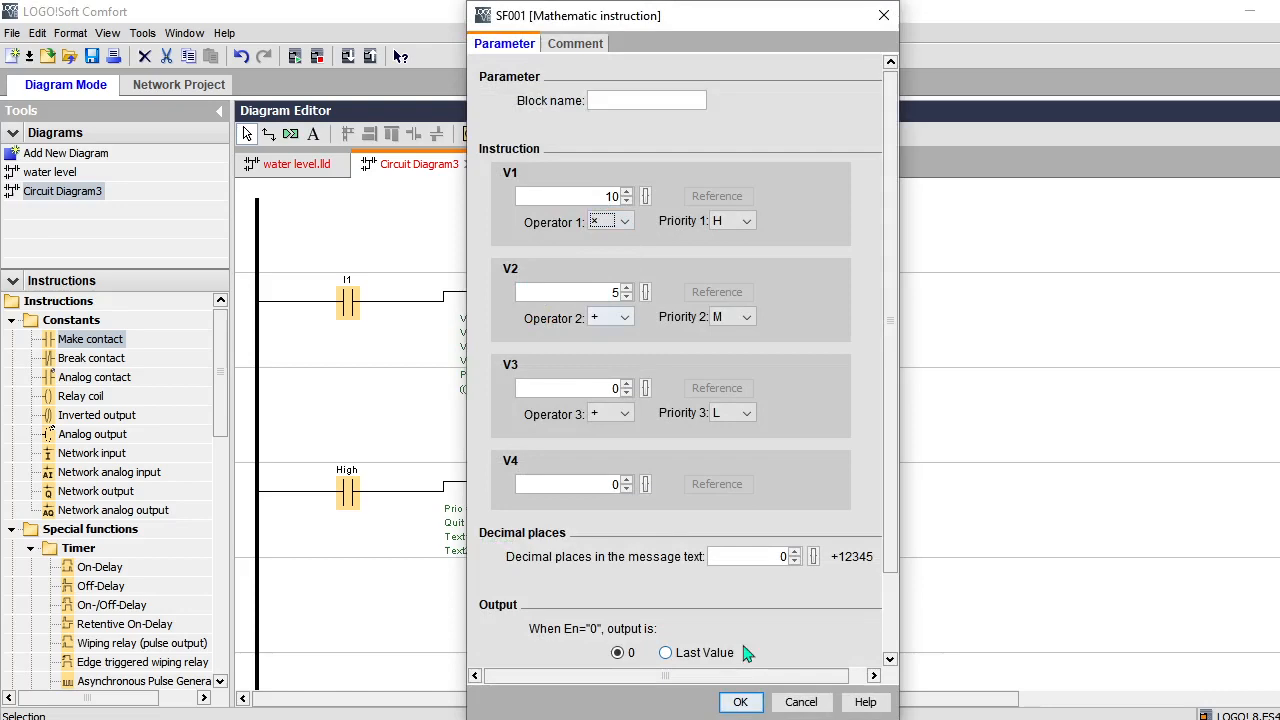
click(740, 700)
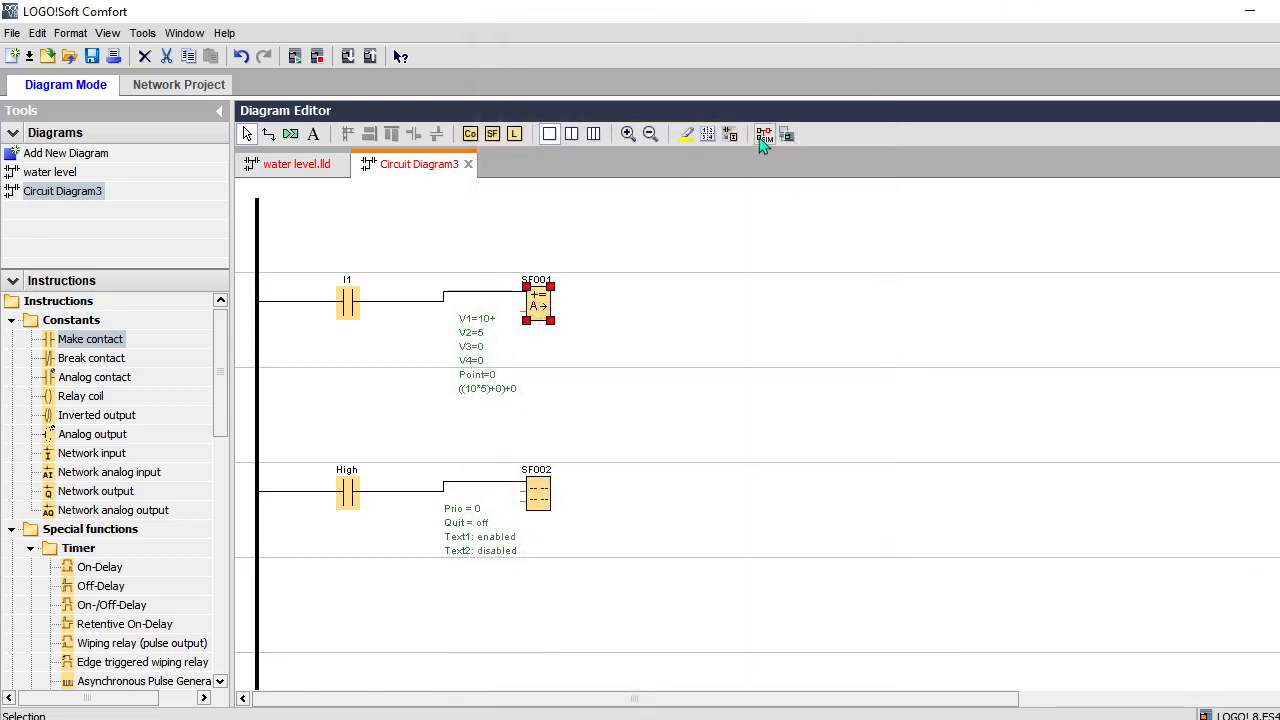
click(764, 134)
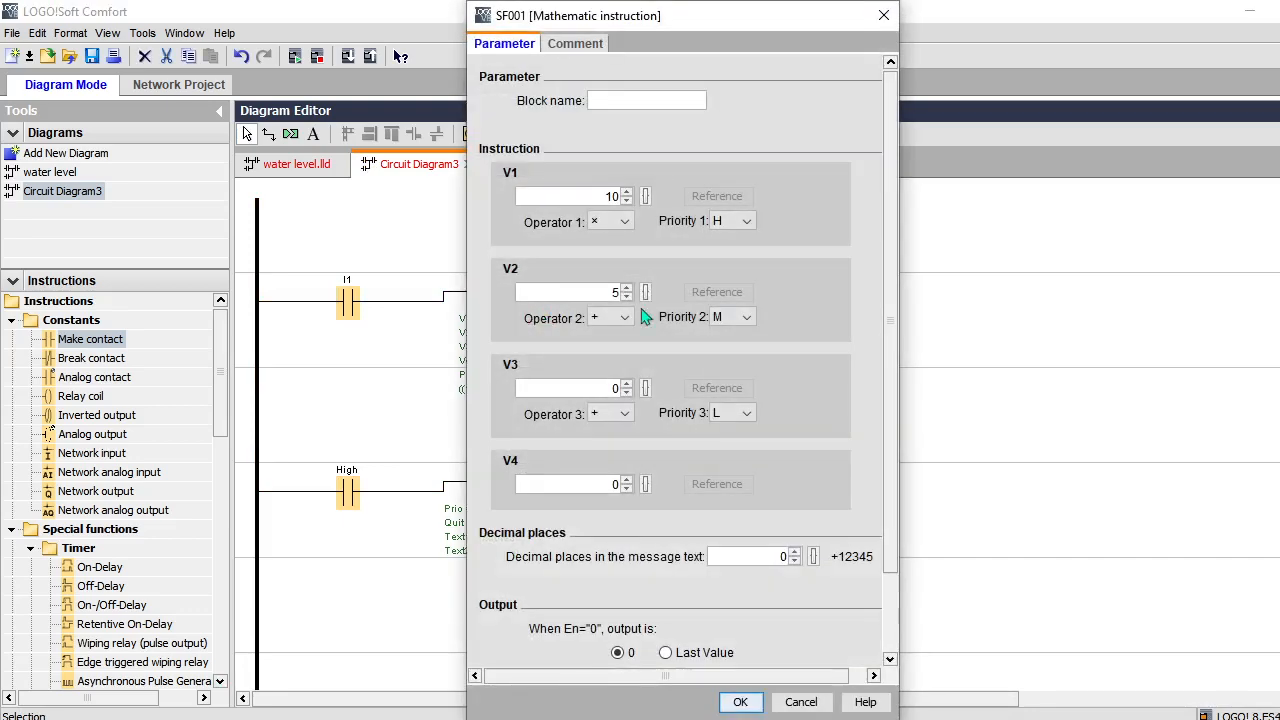
Set SF001's Operator 1 to '/' and simulate so the display reads 10, 5 and result 2
click(624, 220)
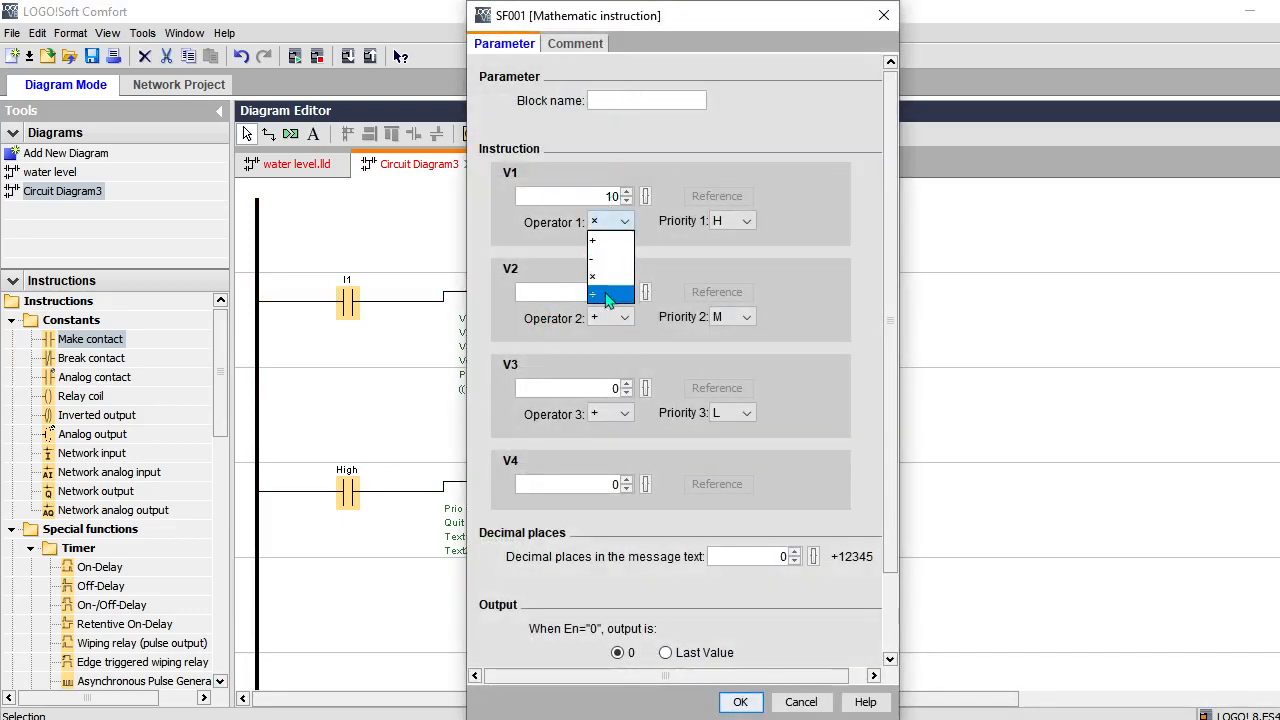
click(740, 700)
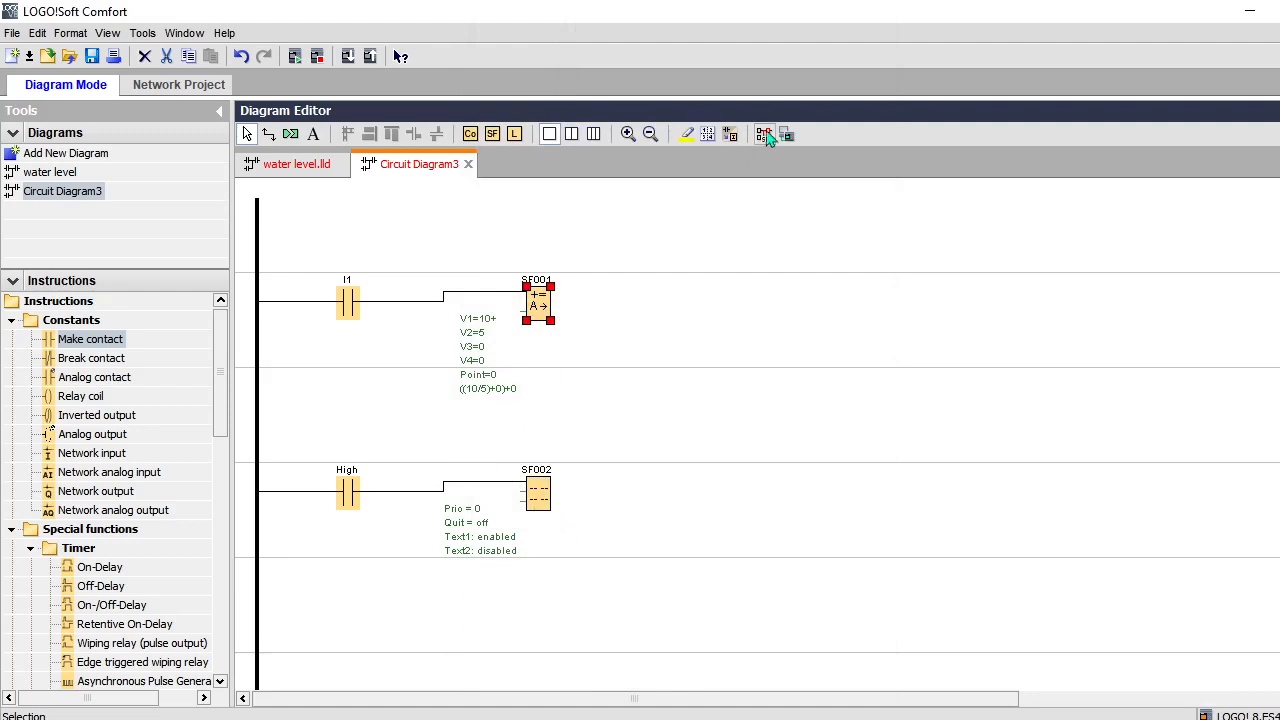
click(764, 132)
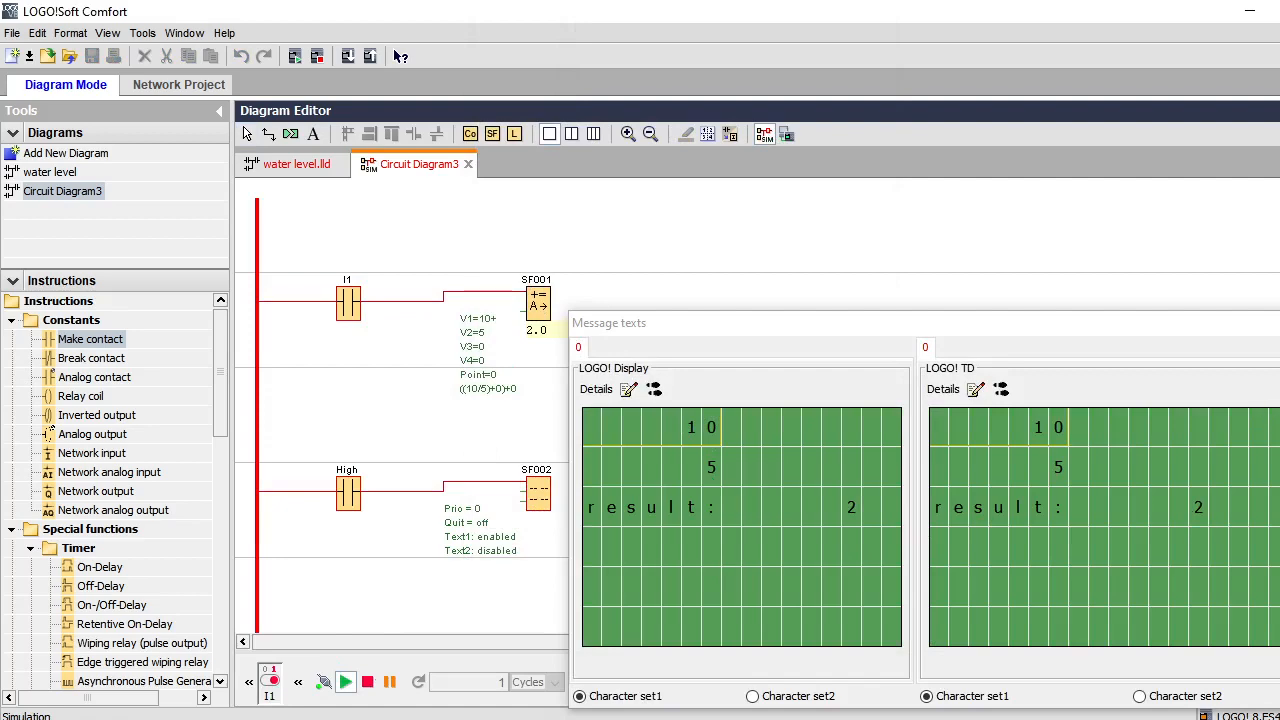
mouse_move(636, 470)
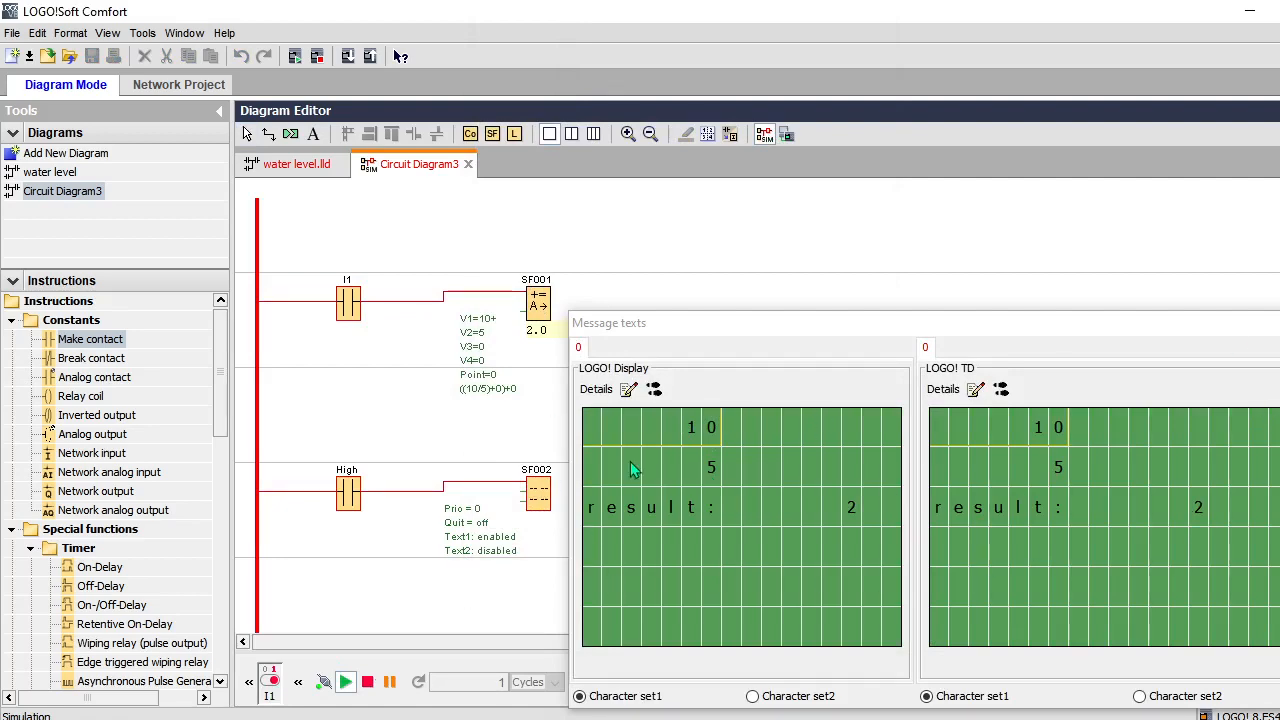